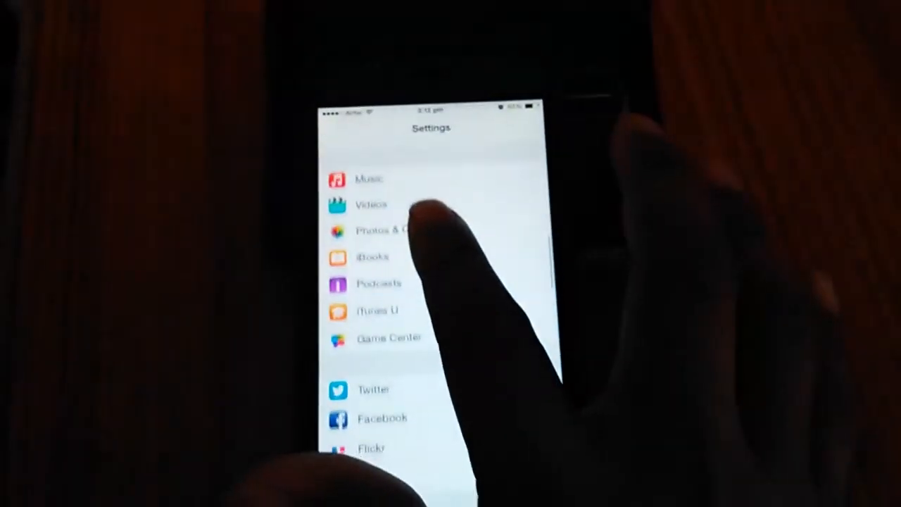
- Navigate to General > Usage showing battery percentage on and 28.0 GB used and available
scroll("down", 3)
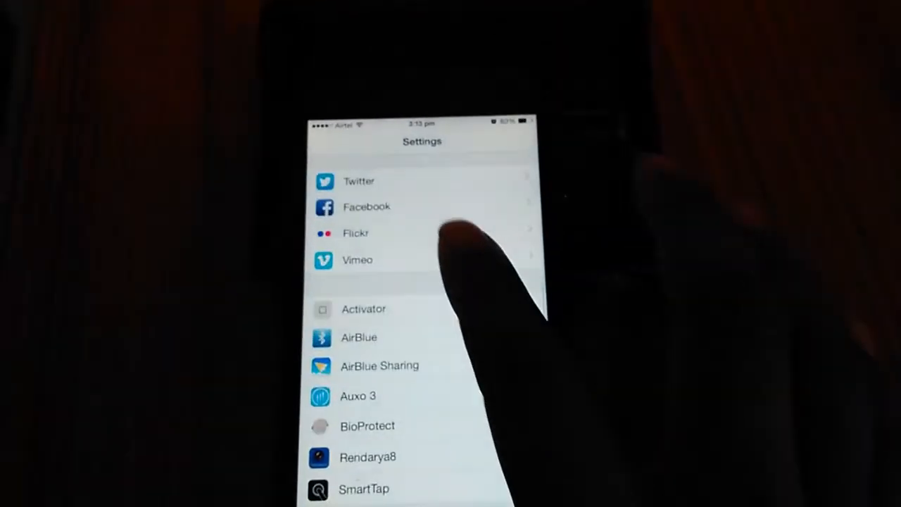
scroll("down", 3)
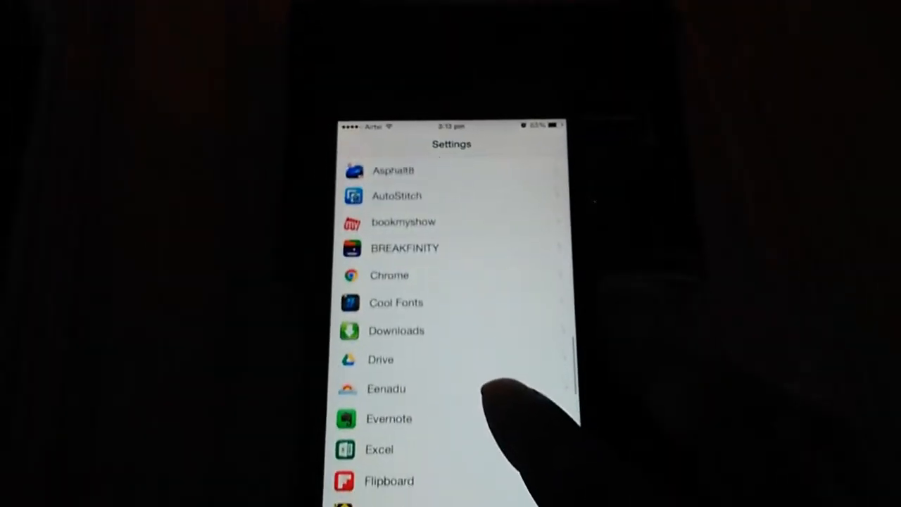
scroll("down", 3)
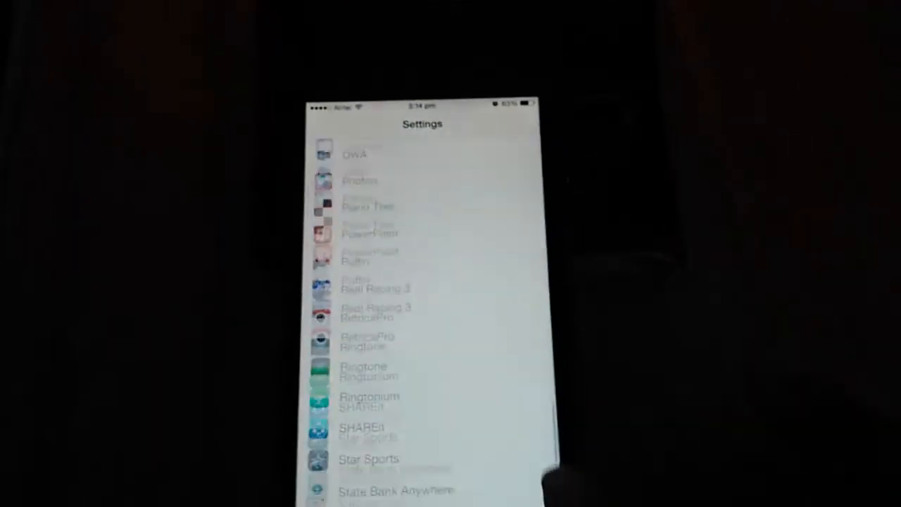
scroll("up", 3)
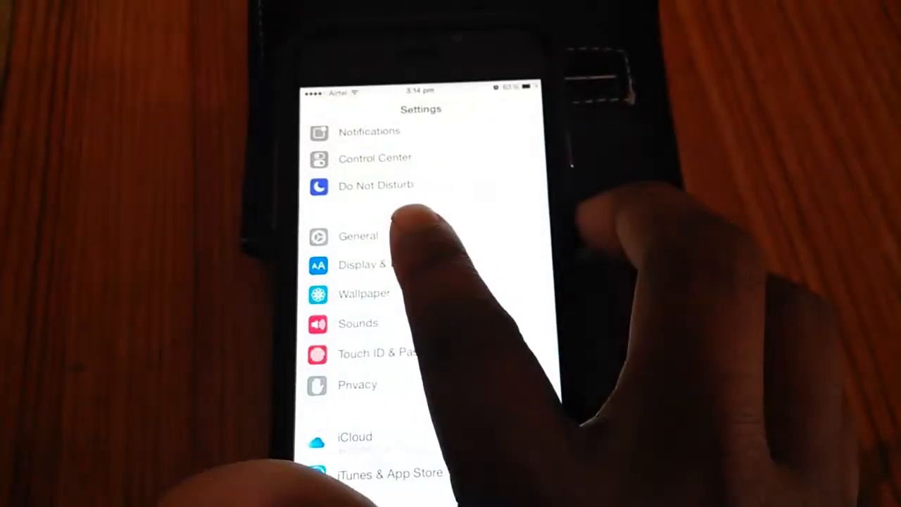
left_click(358, 236)
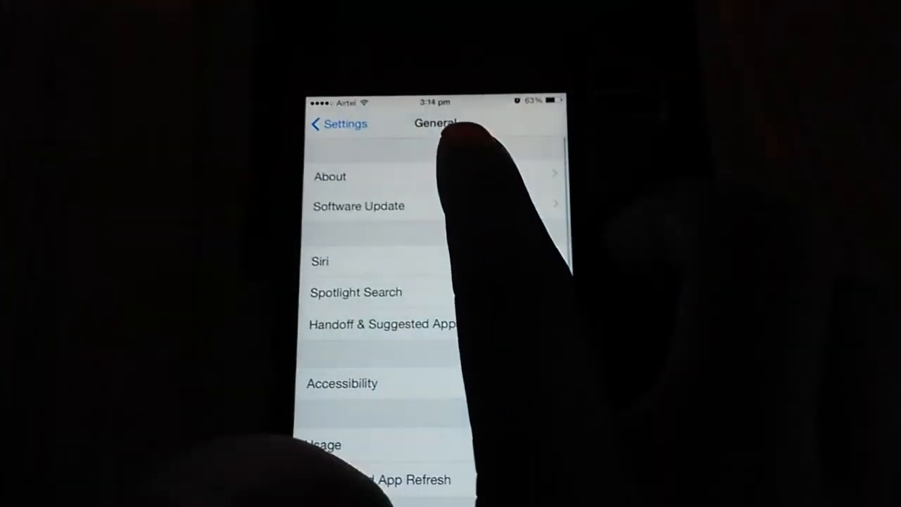
left_click(323, 444)
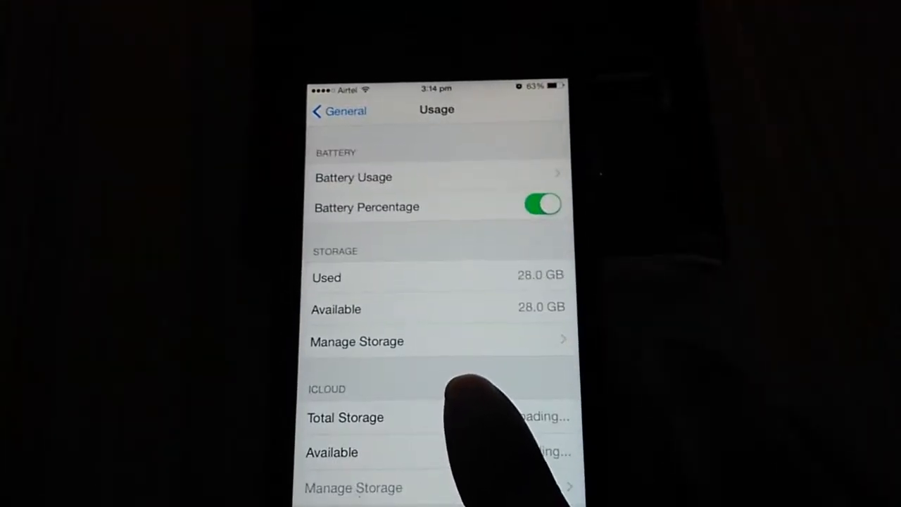